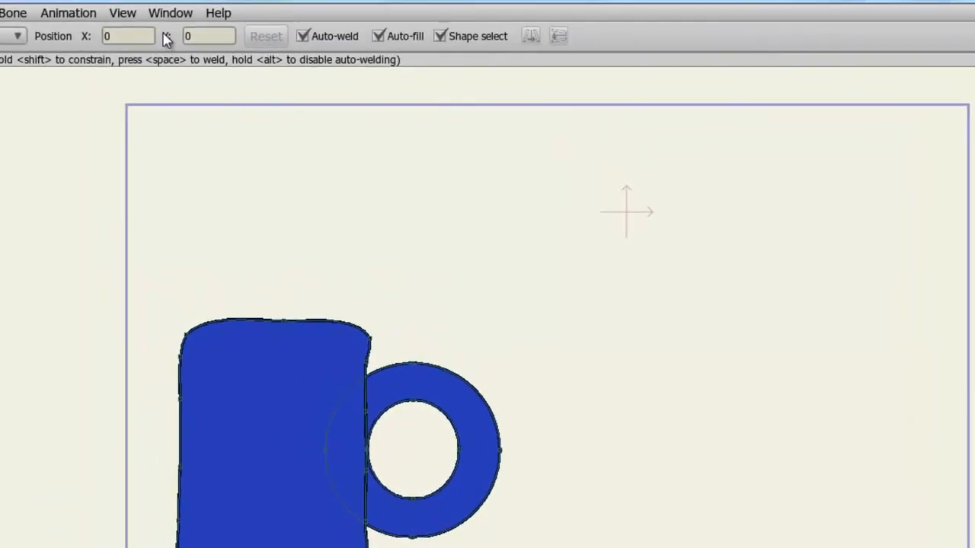
Step: Bring up the Content Library from the Window menu and browse the Props and Images categories
click(171, 13)
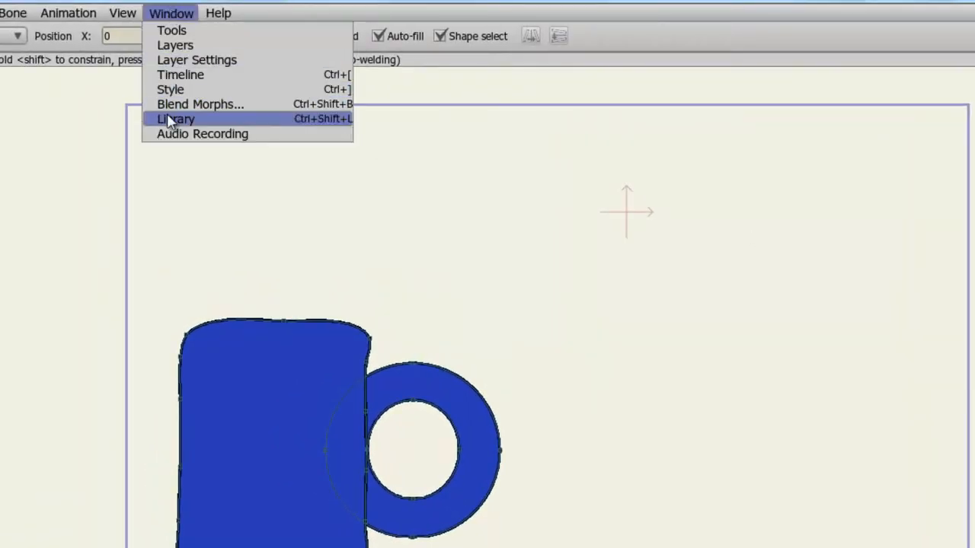
click(176, 119)
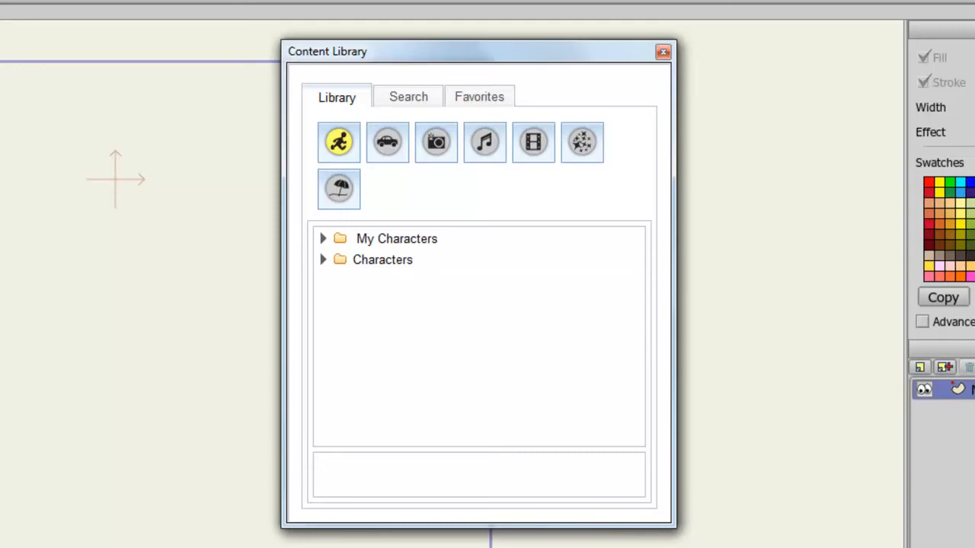
click(387, 141)
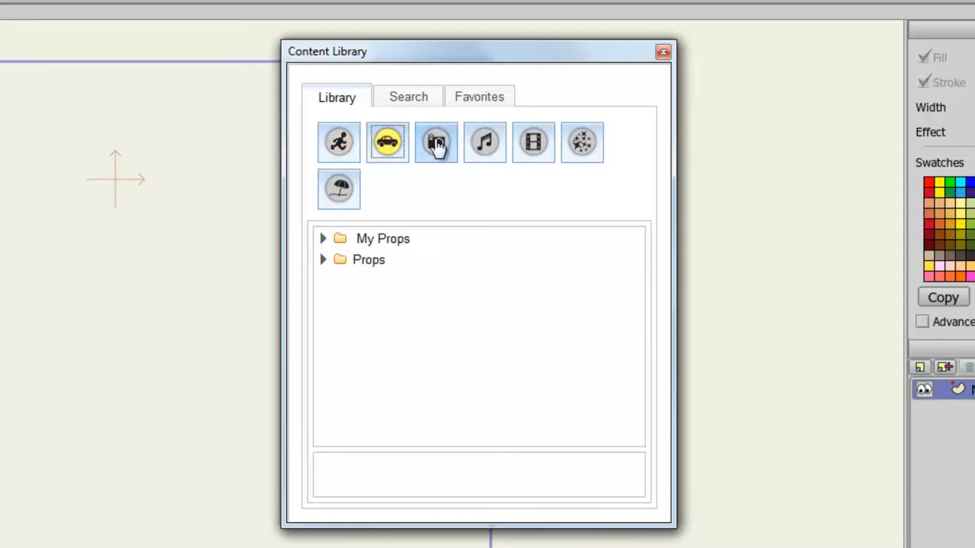
click(436, 142)
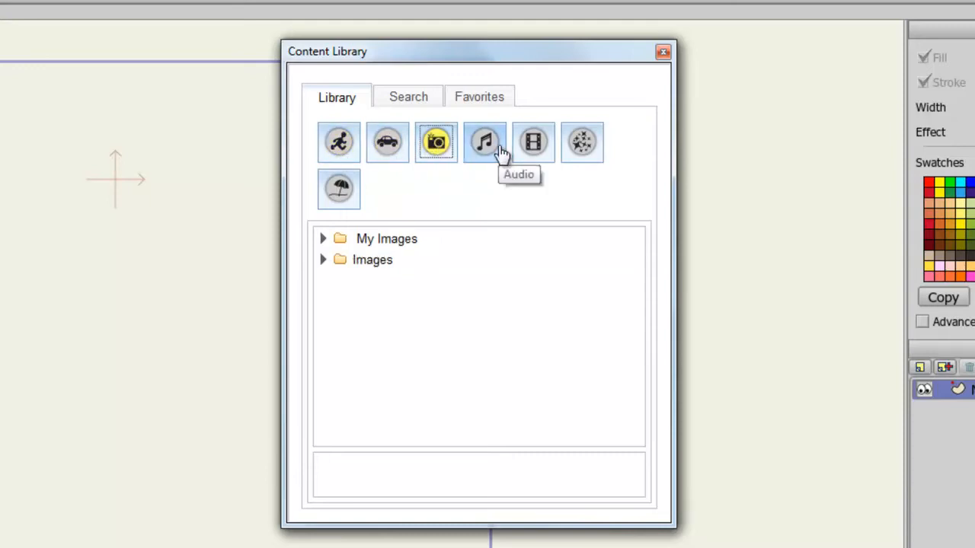
mouse_move(533, 143)
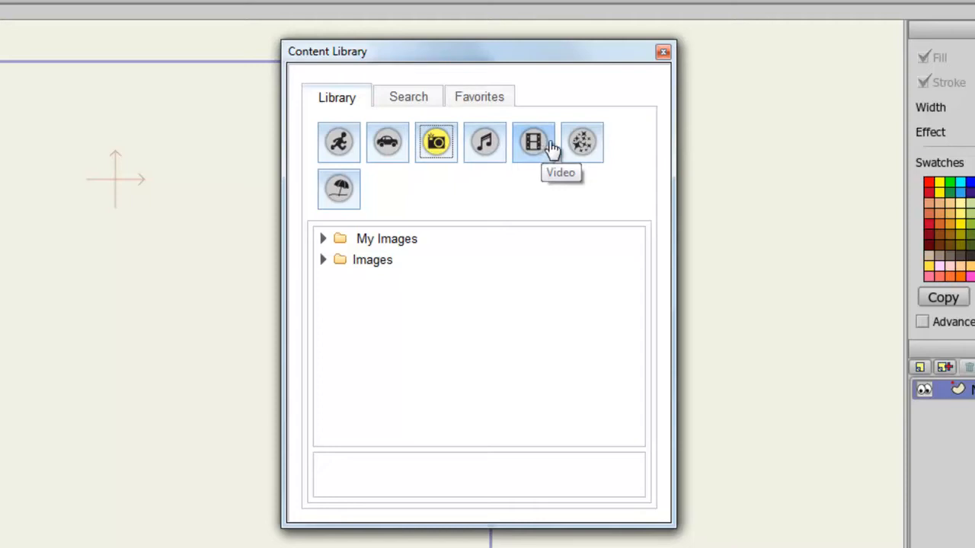
mouse_move(338, 188)
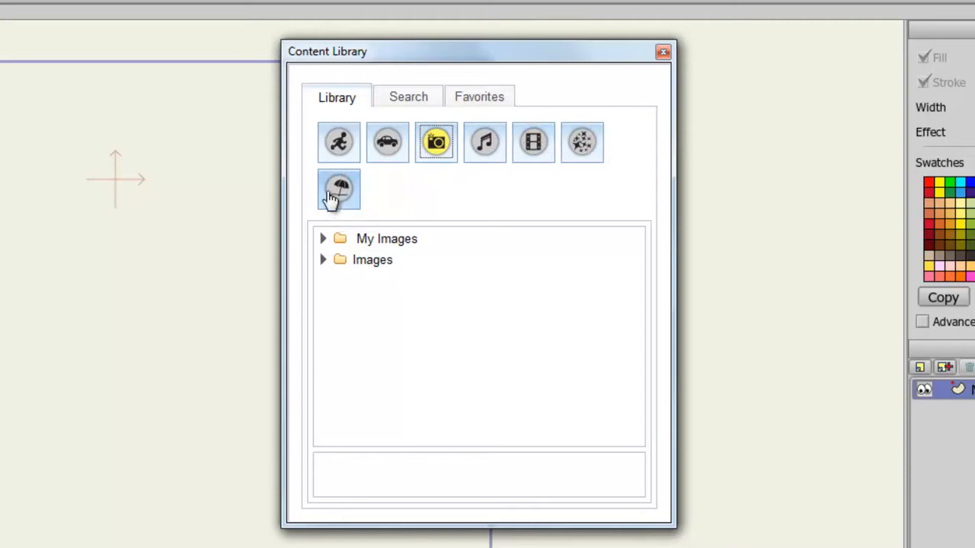
Step: Select the My Props folder under Props, then flip between the Images and Props categories
click(386, 142)
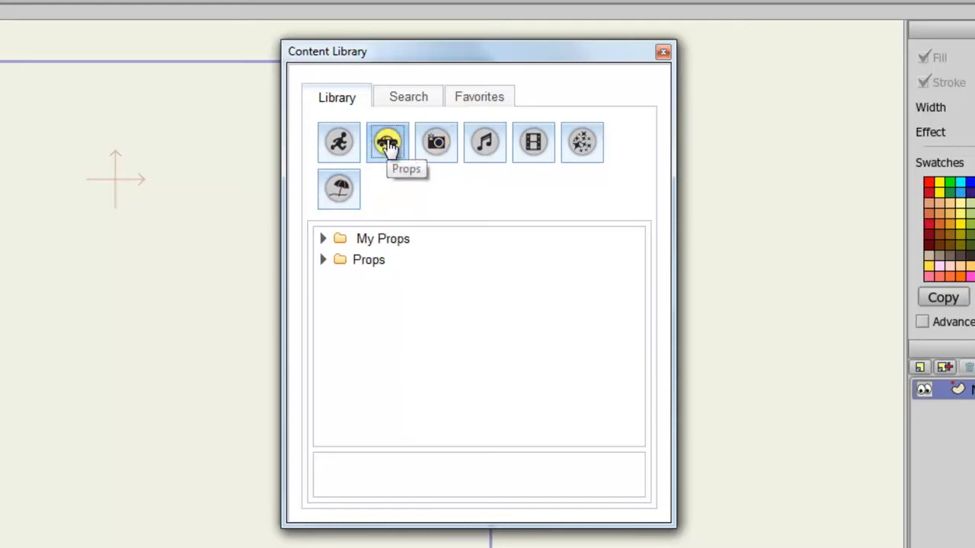
click(384, 238)
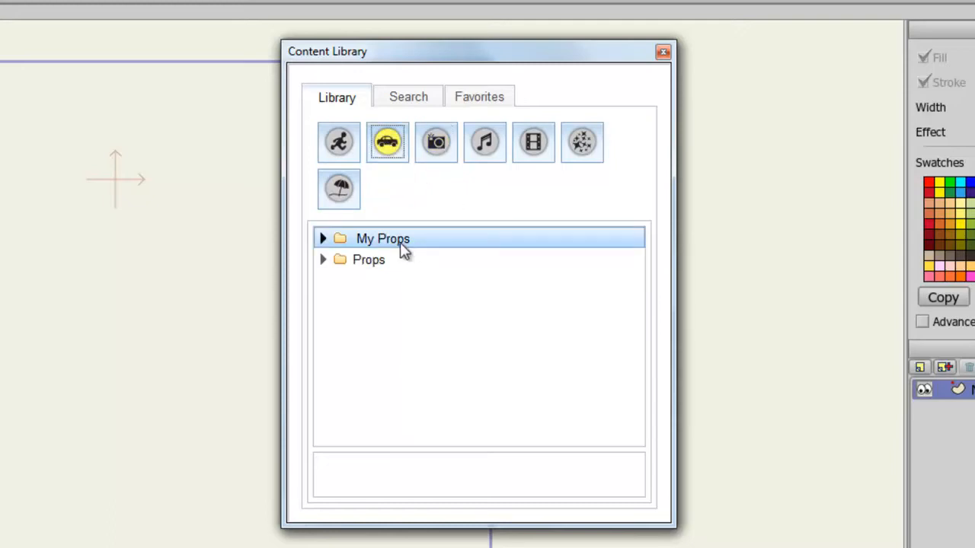
click(435, 142)
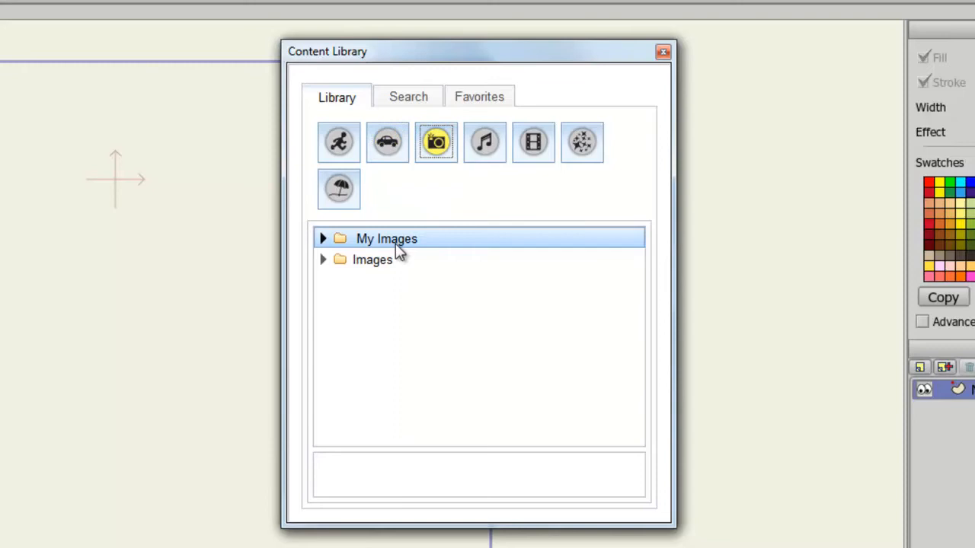
click(387, 143)
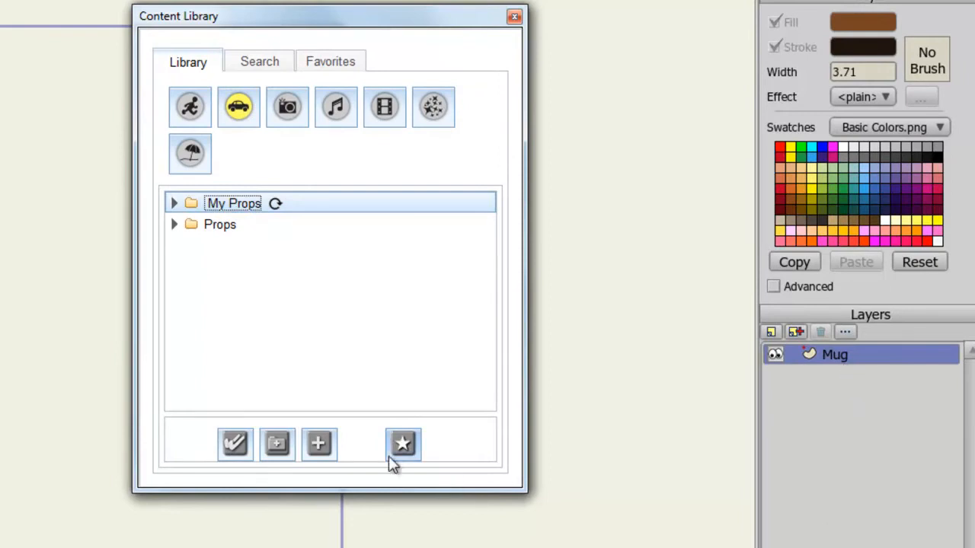
mouse_move(317, 443)
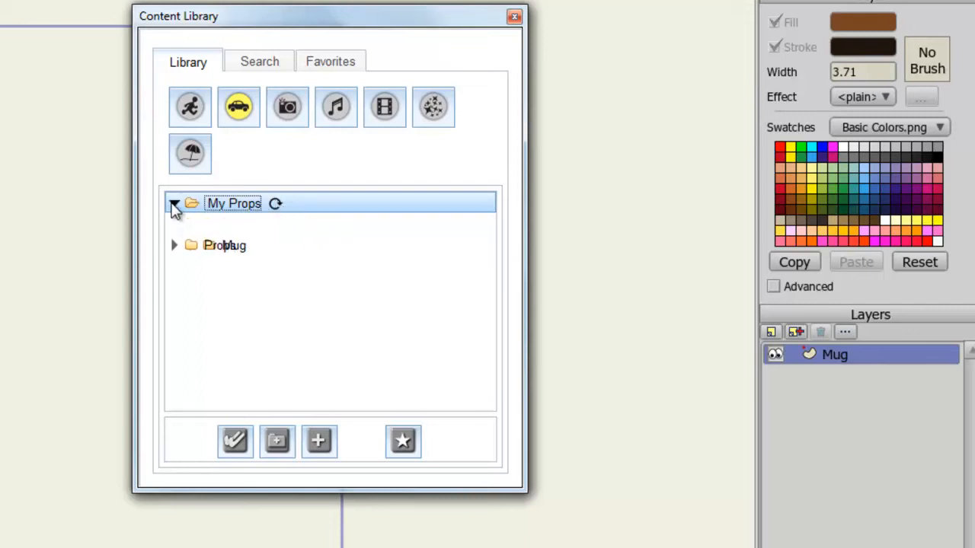
Step: Add the Mug prop from My Props > Mug to the scene, creating a second Mug layer
click(173, 204)
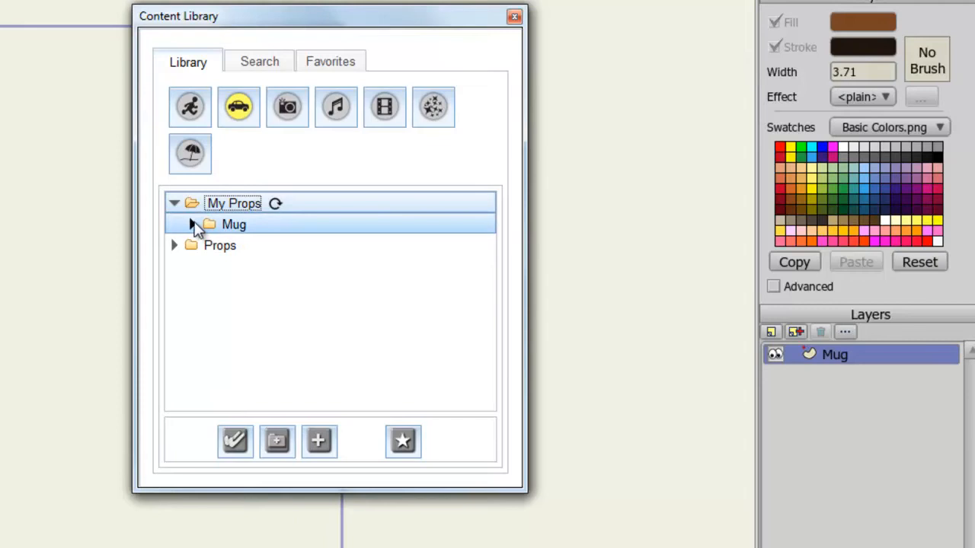
click(195, 224)
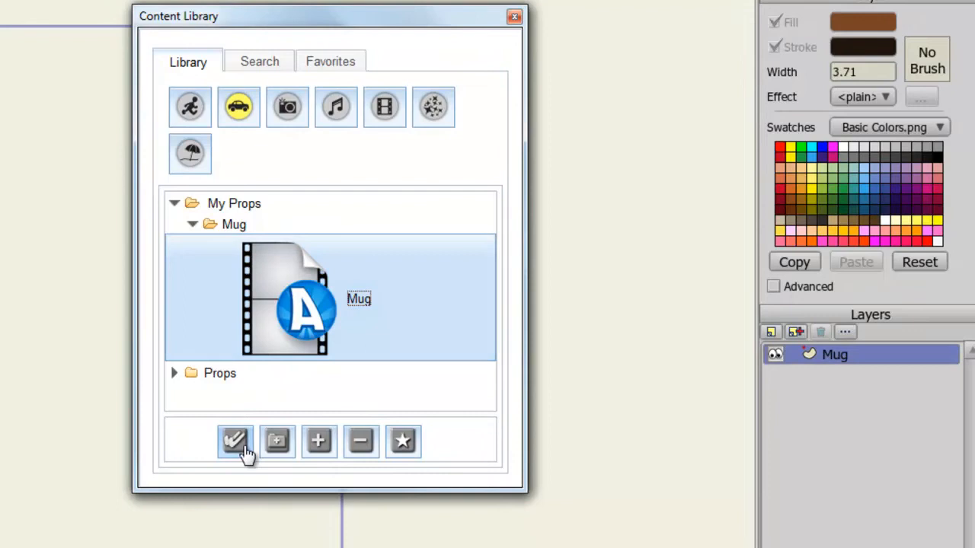
click(235, 440)
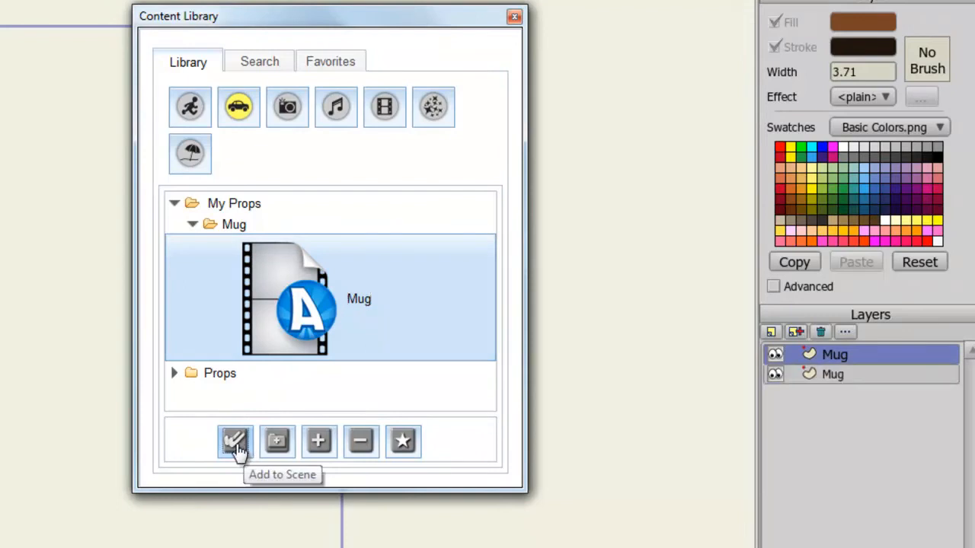
mouse_move(356, 358)
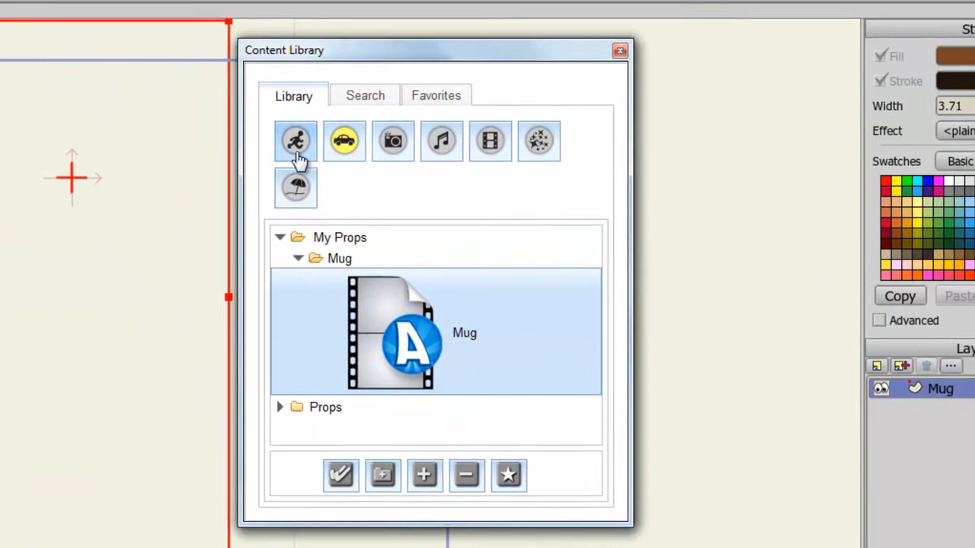
Step: Choose the Lightning character from Characters > Version 8 for insertion
click(296, 140)
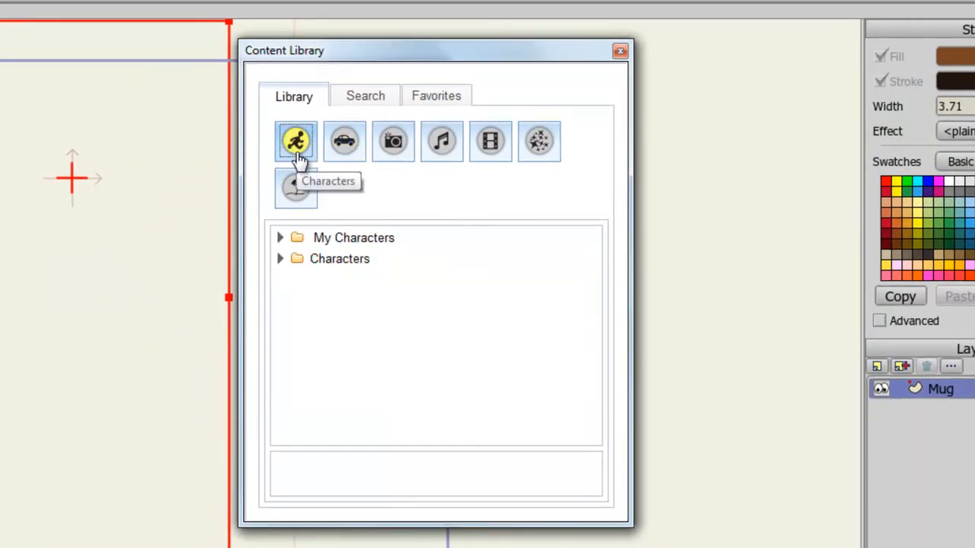
click(280, 259)
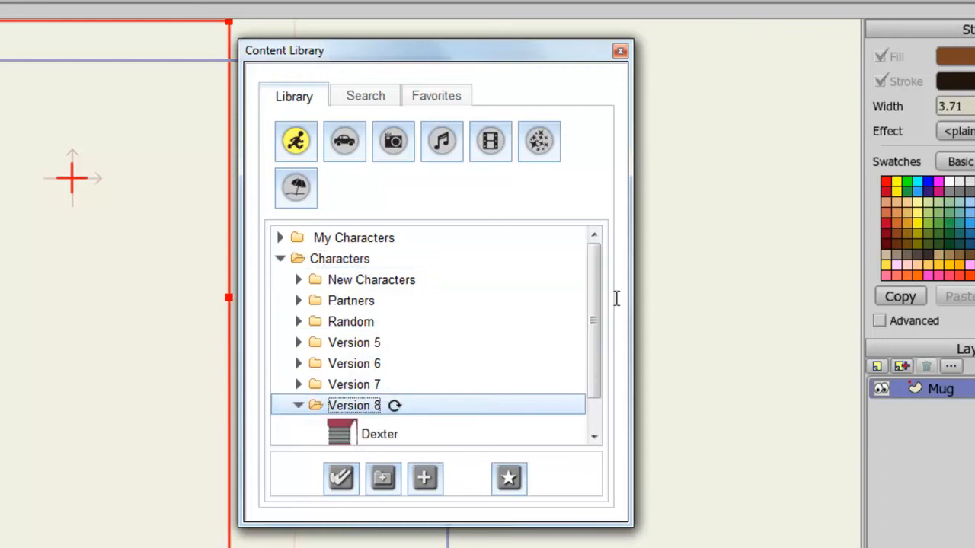
click(379, 393)
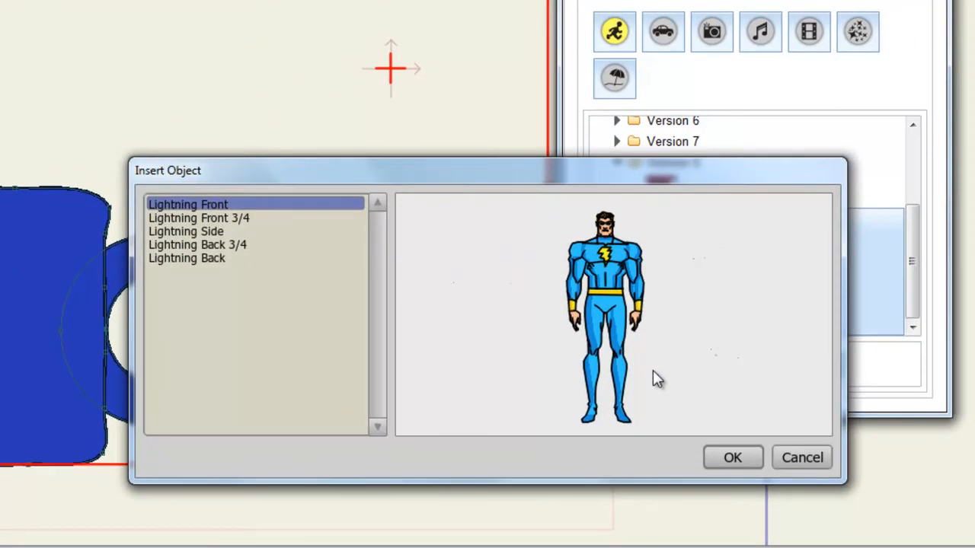
Step: Preview Lightning's views, then insert Lightning Front 3/4 into the scene beside the mug
click(198, 218)
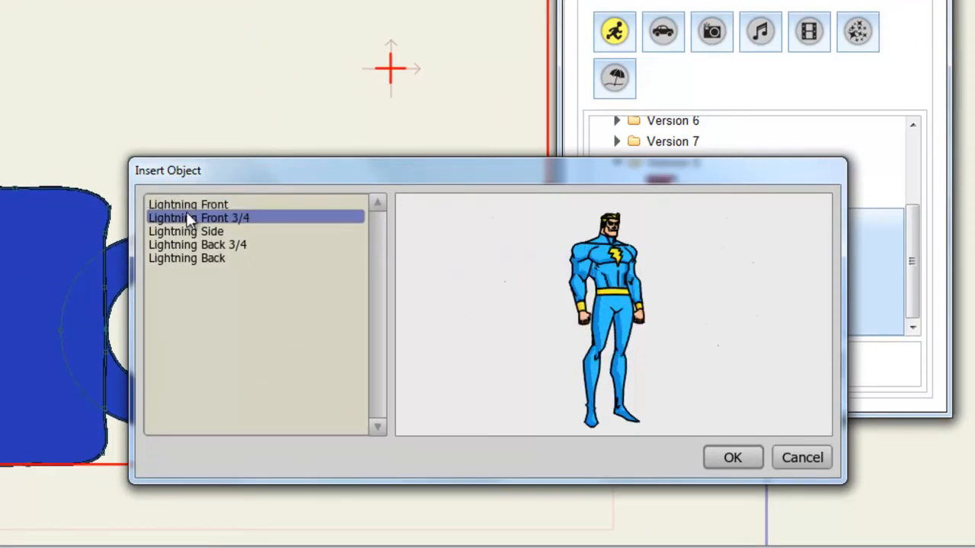
click(198, 244)
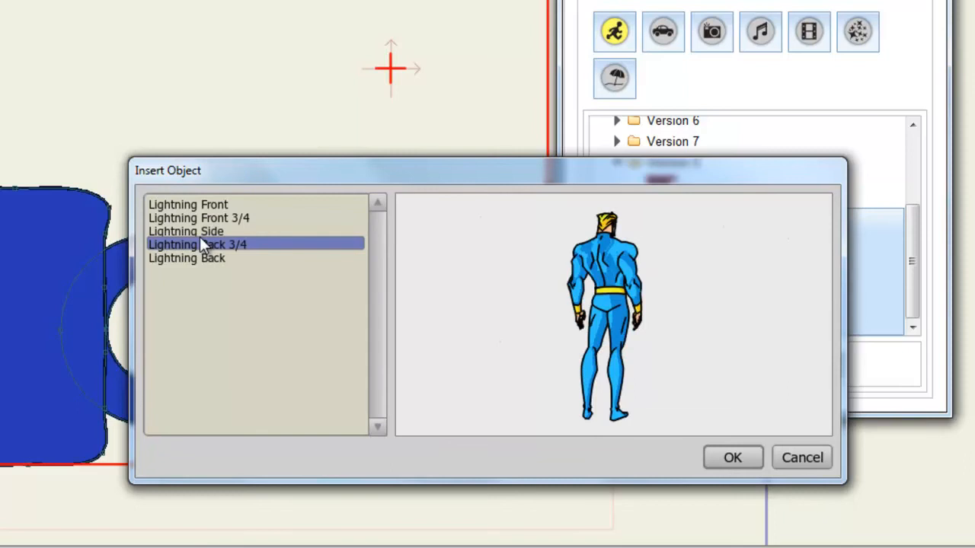
click(185, 257)
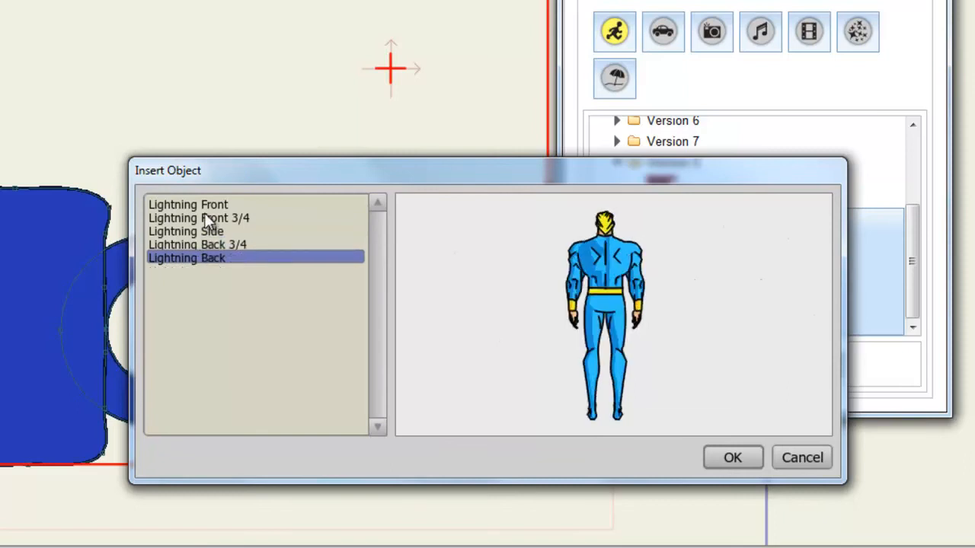
click(198, 218)
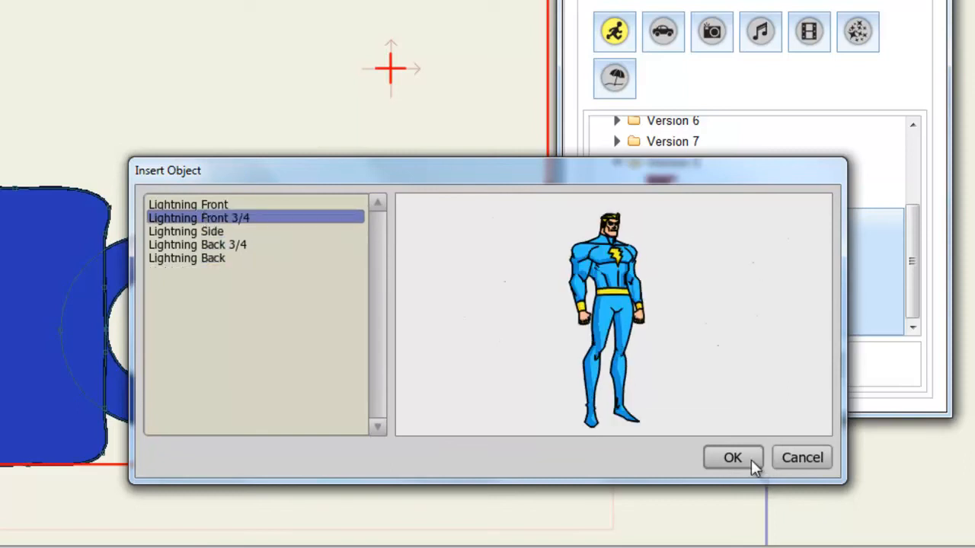
click(731, 457)
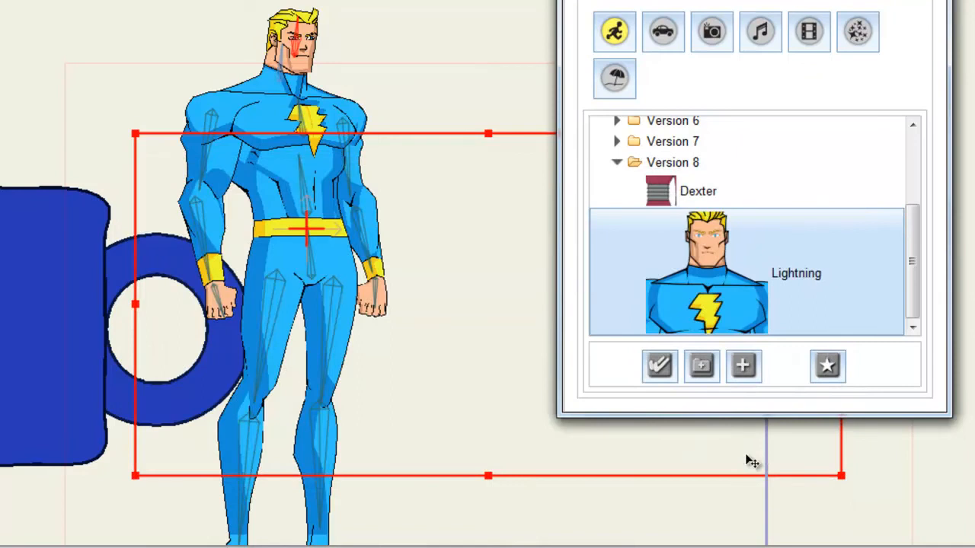
click(277, 295)
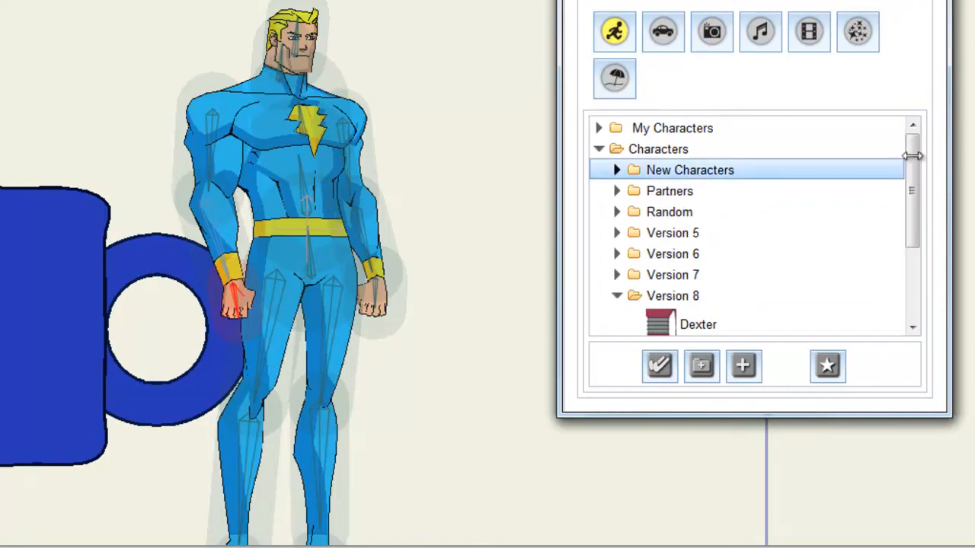
Step: Expand My Characters showing Janitor Angle, then view the Favorites list and the Search form
click(598, 128)
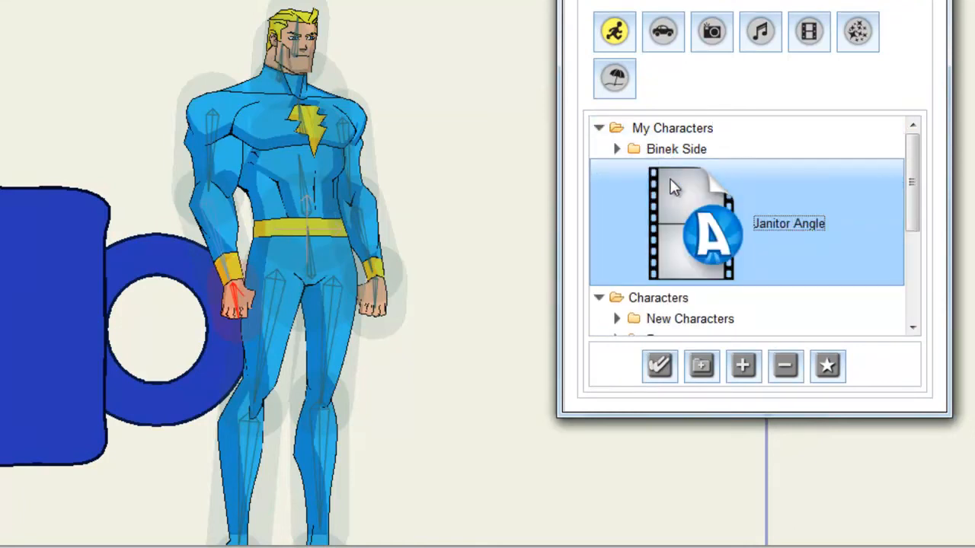
mouse_move(613, 175)
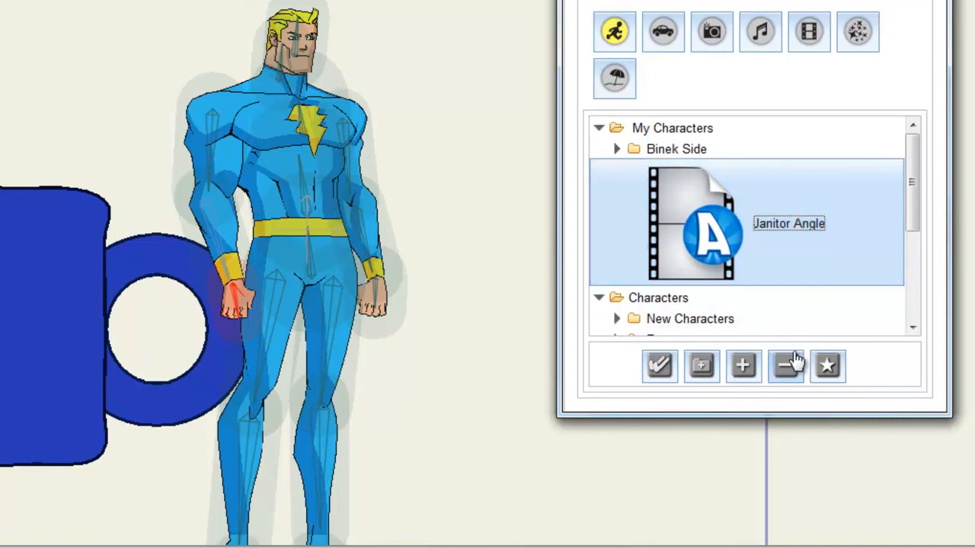
mouse_move(786, 366)
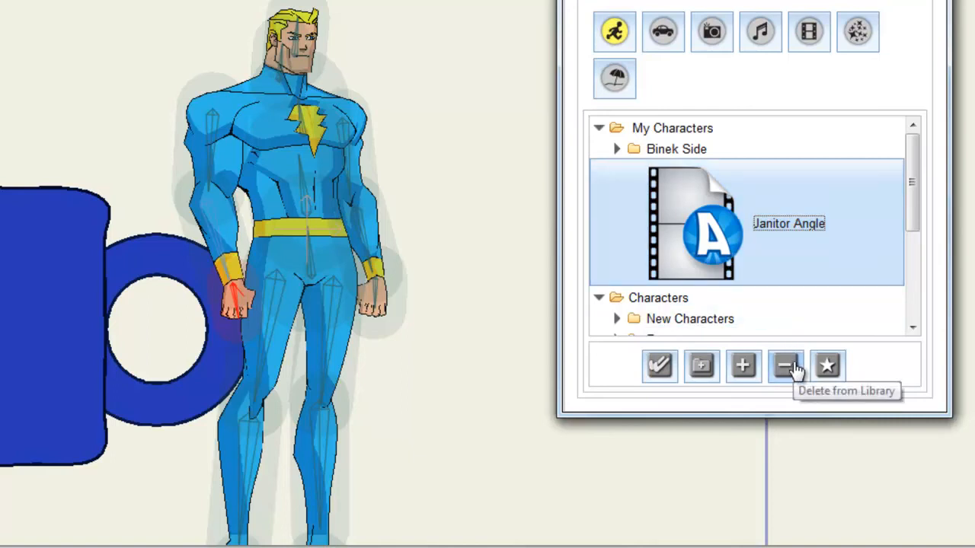
mouse_move(825, 365)
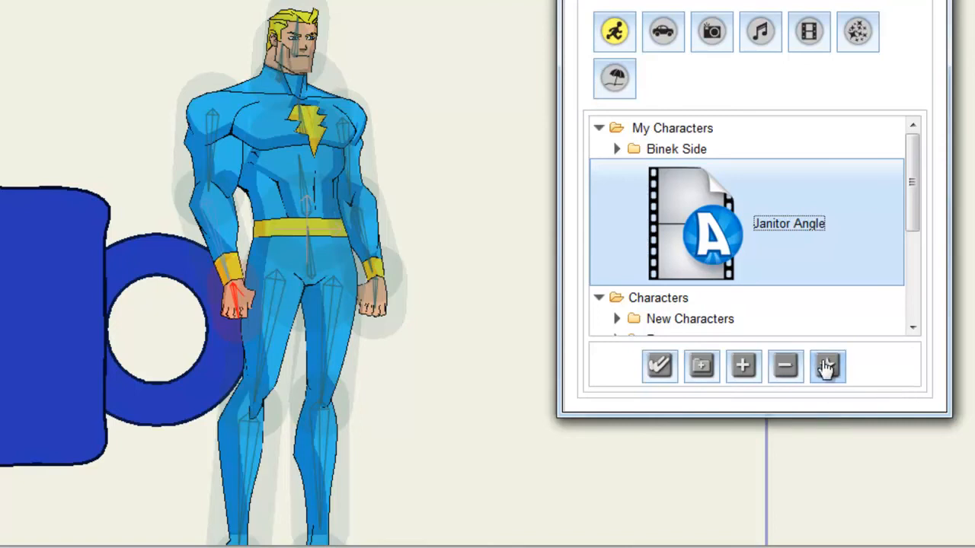
mouse_move(827, 365)
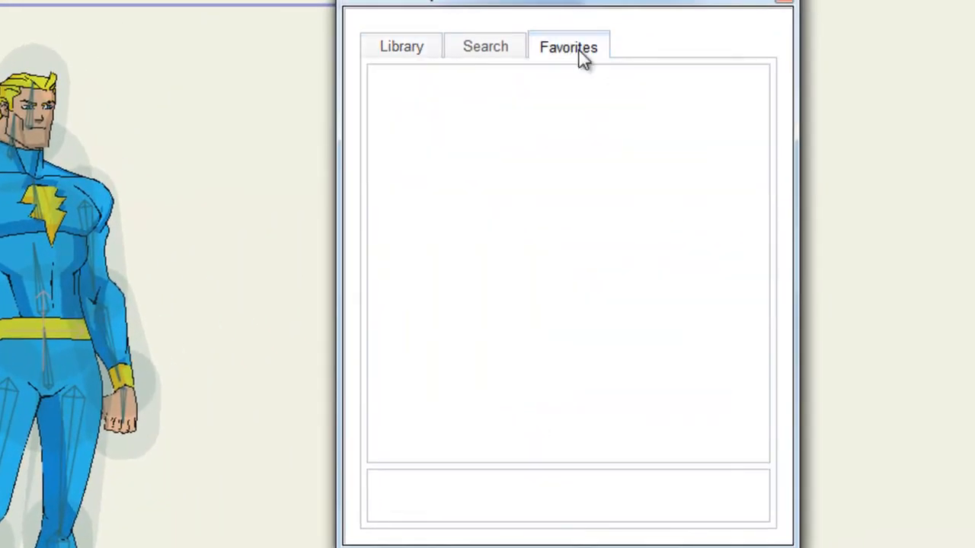
click(484, 45)
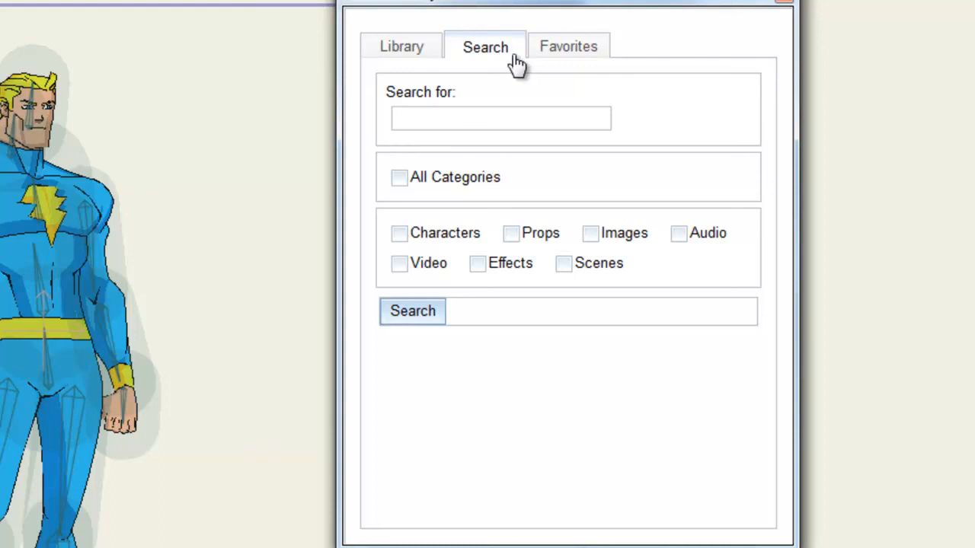
click(400, 46)
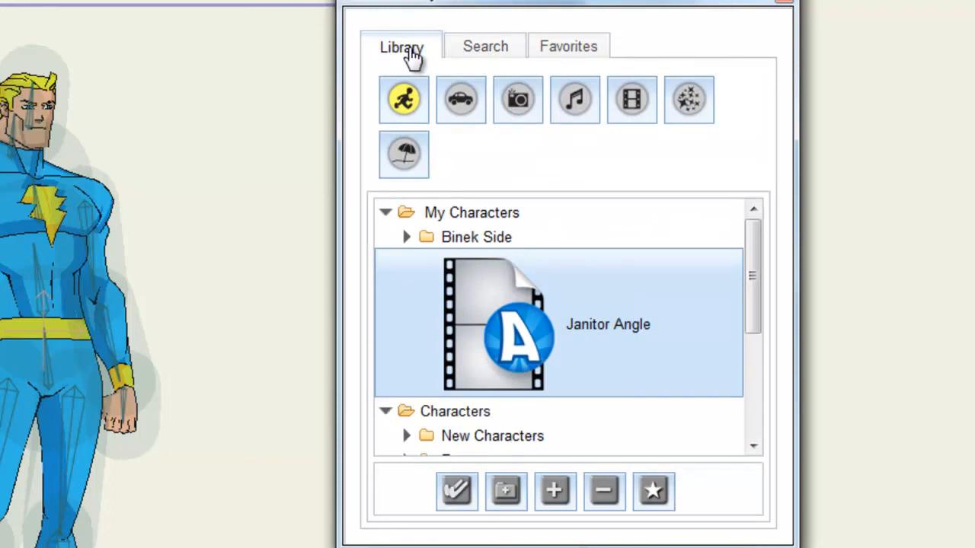
Step: Return the Content Library to its folder browser via the Library tab
click(89, 46)
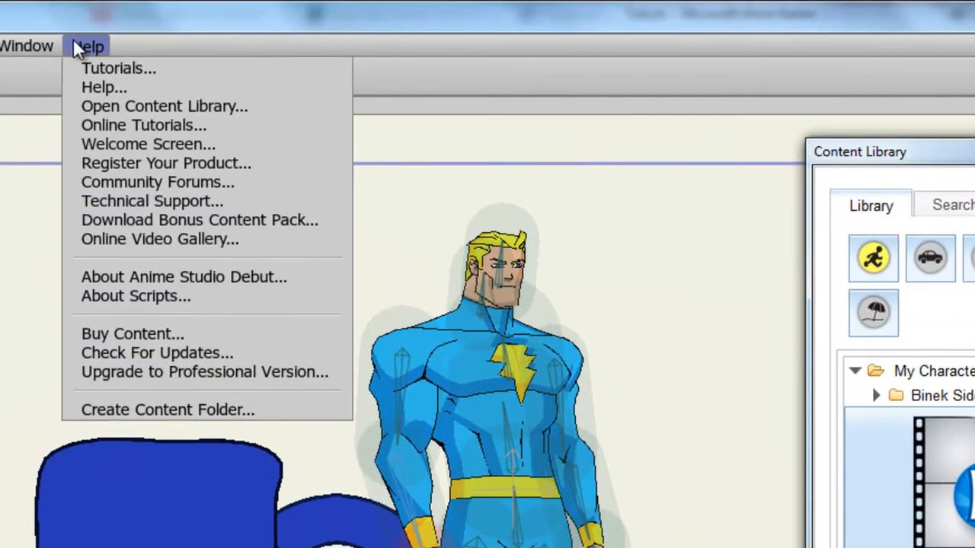
mouse_move(99, 333)
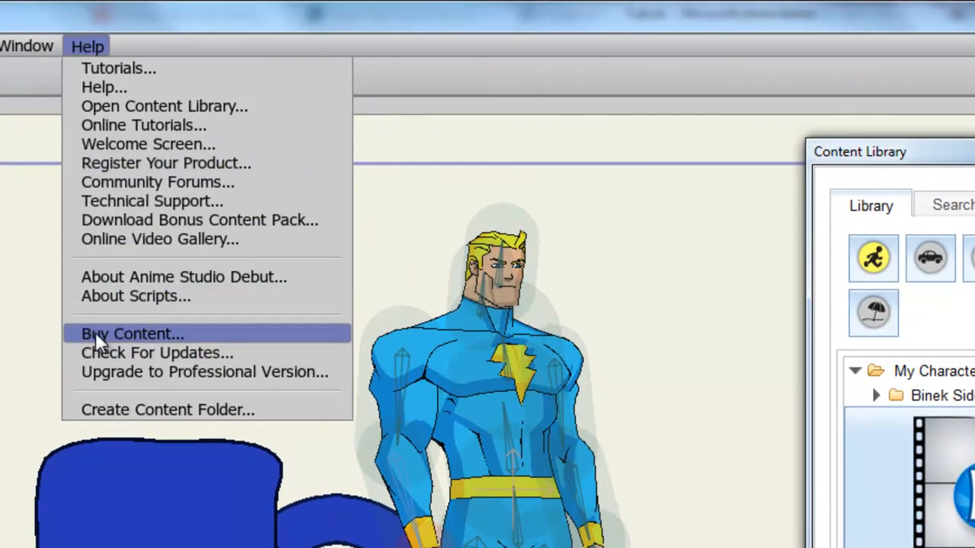